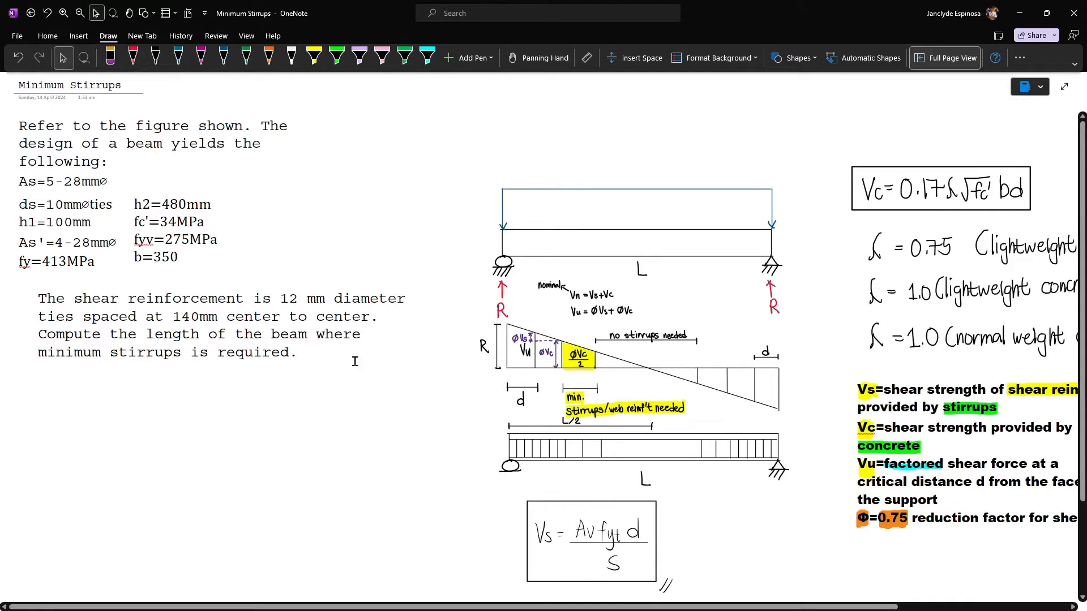
mouse_move(398, 379)
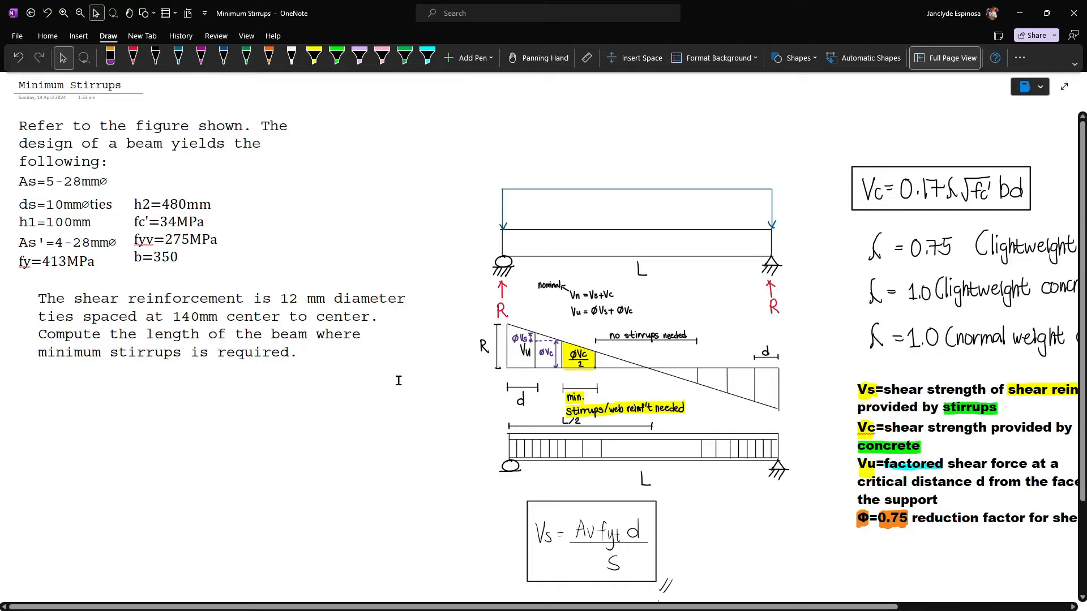
Hand-draw the T-beam cross-section with its bars and the 100 mm and 480 mm depths
click(156, 58)
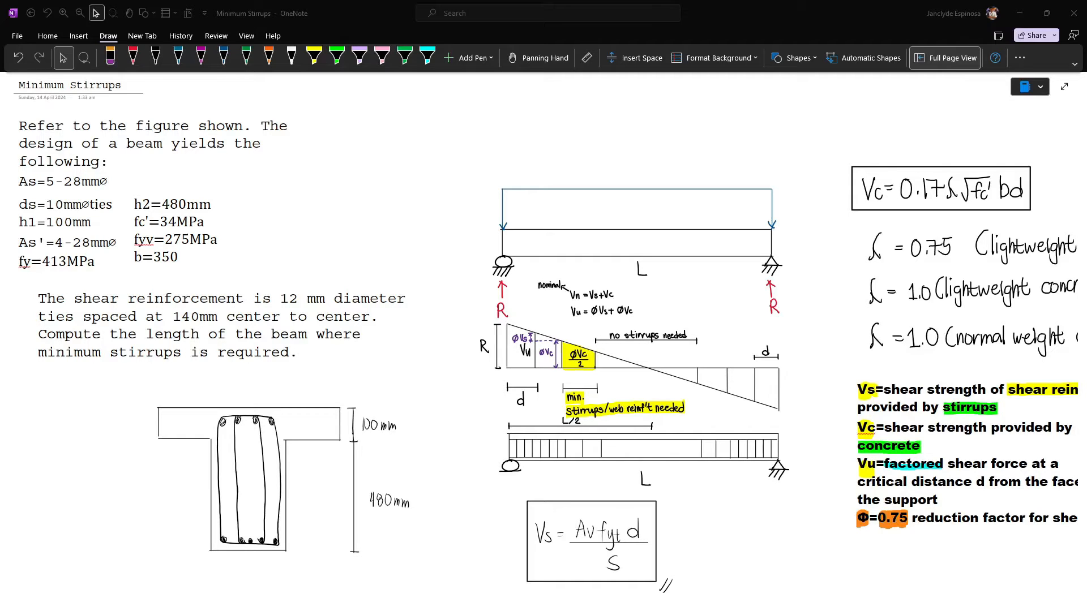
Mark the section's 350 mm width and 70 mm cover in black ink
click(155, 57)
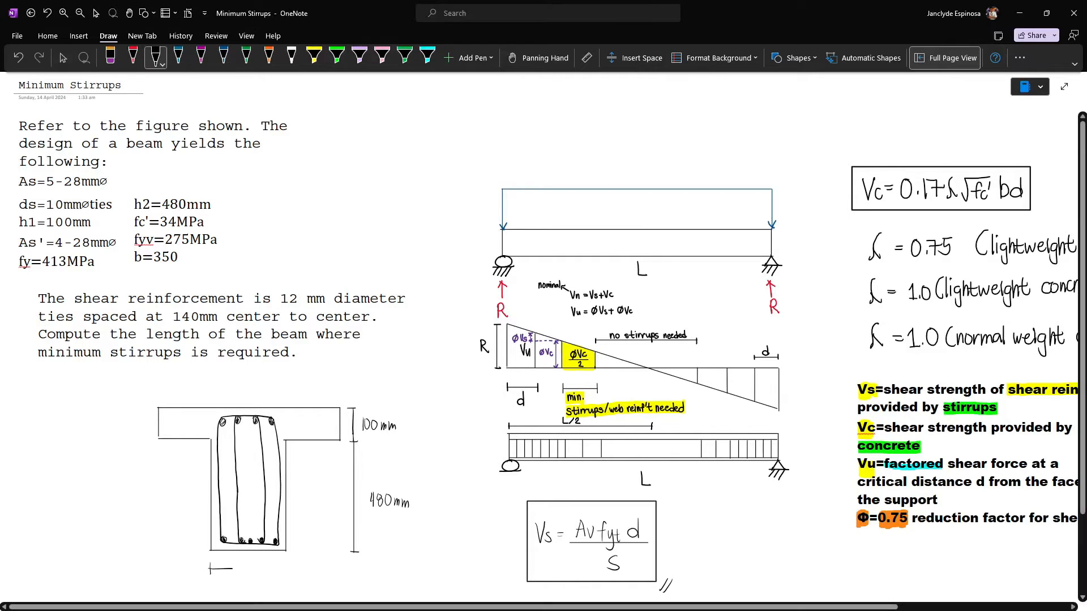
click(62, 58)
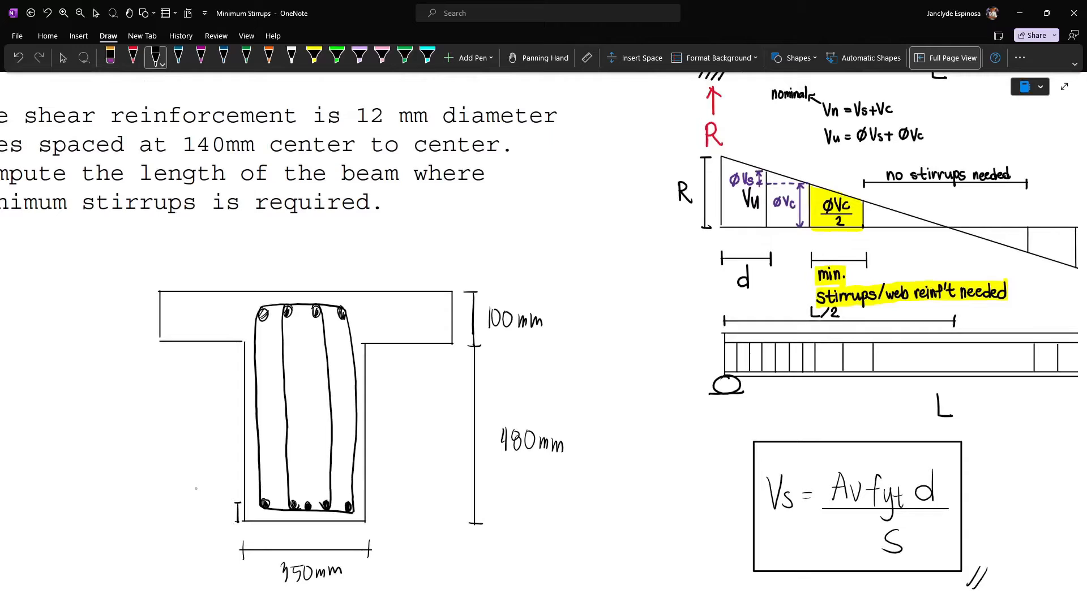
text(70mm)
text(48)
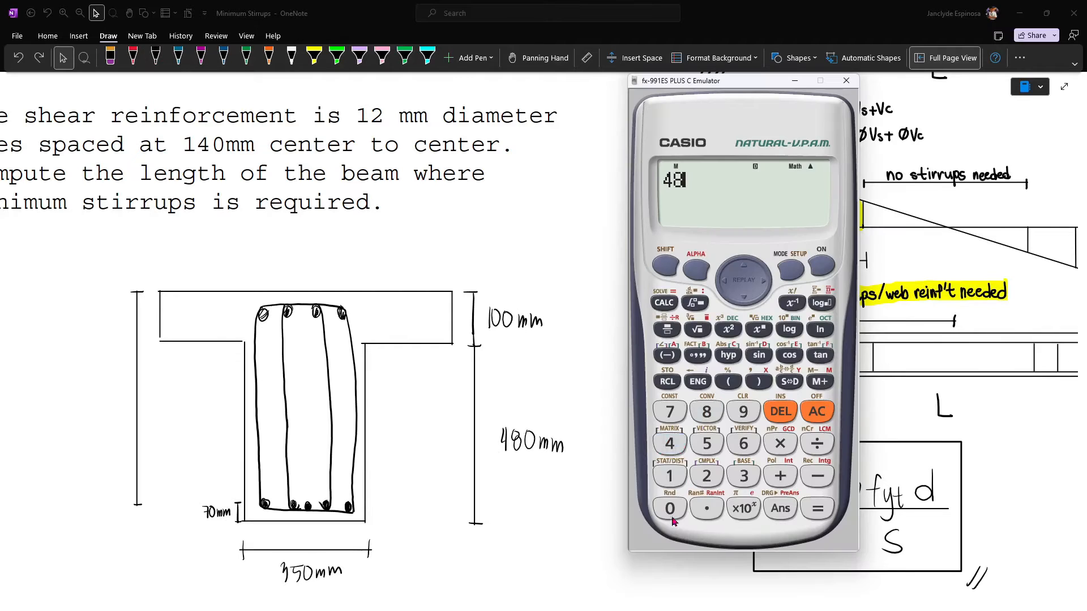
Compute 480+100−70 on the calculator and record d = 510 mm
click(817, 411)
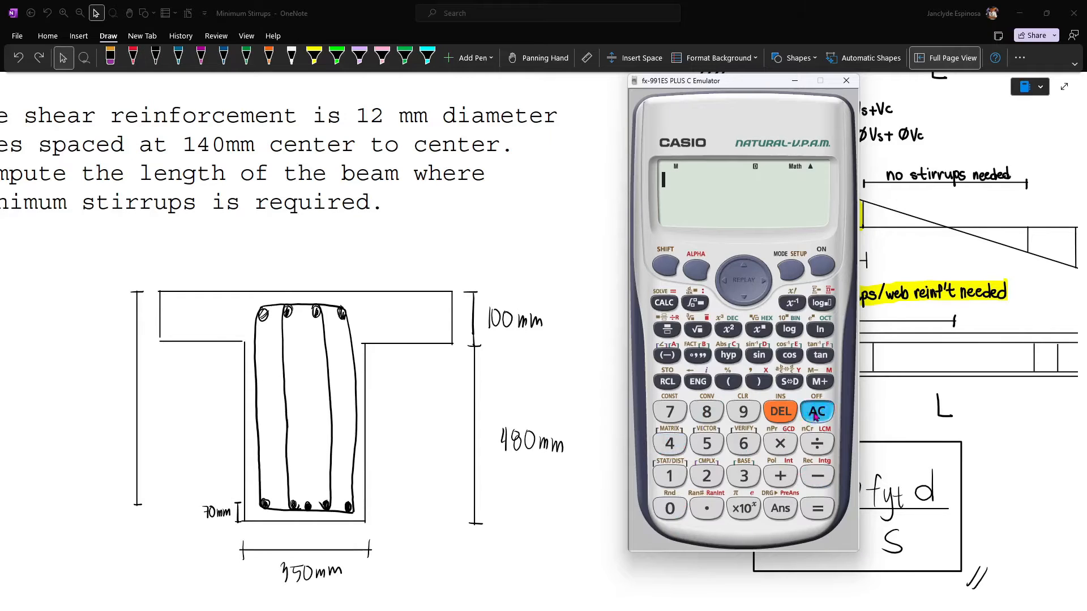
click(816, 475)
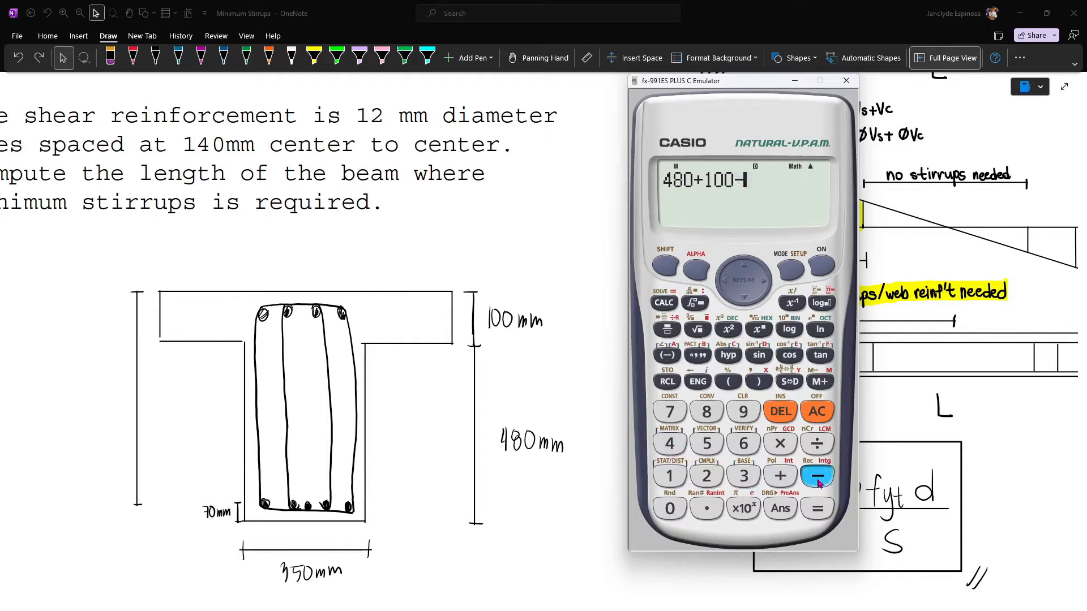
click(816, 475)
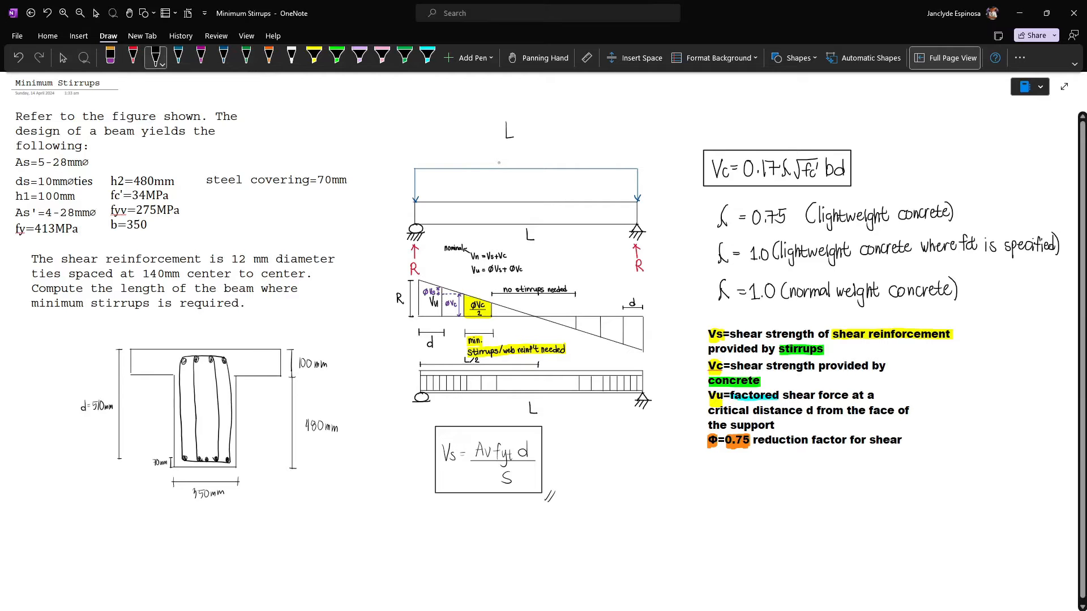
Write '= 6m' after L above the beam loading diagram
text(= 6m)
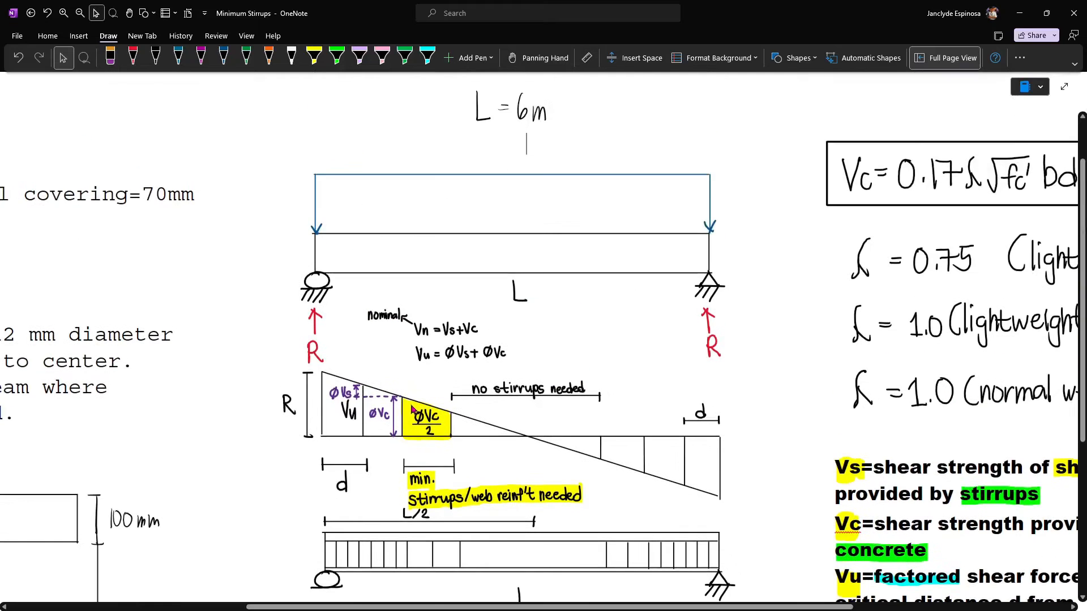
scroll(down, 3)
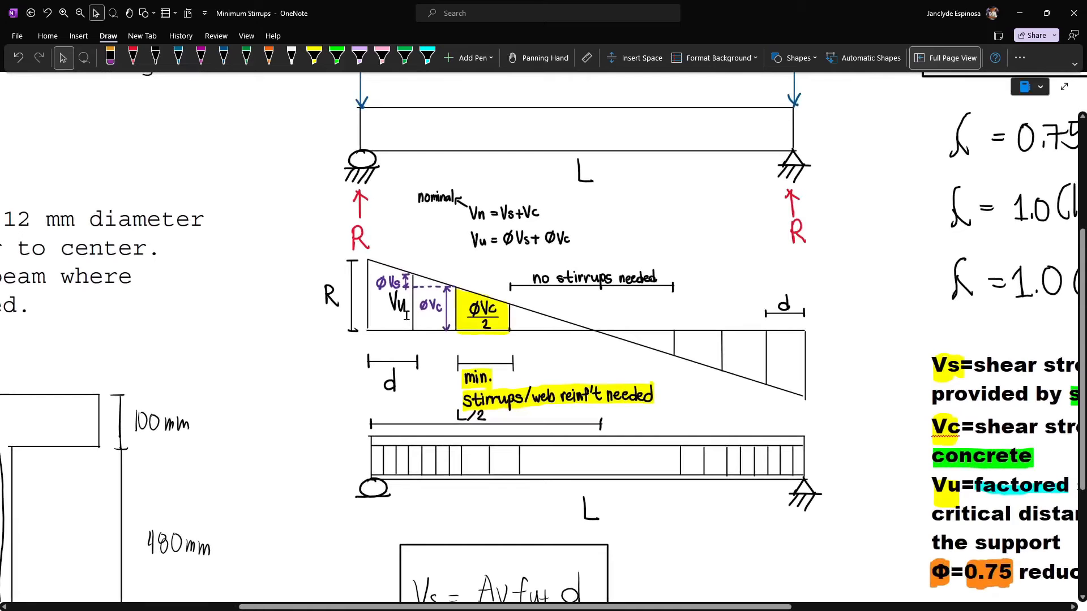
scroll(down, 3)
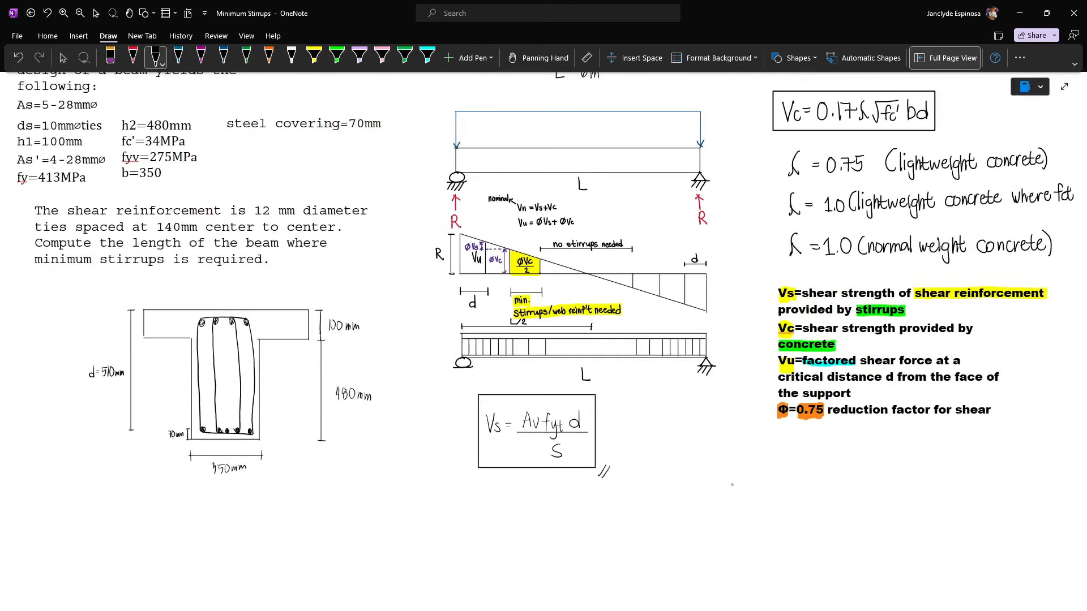
Write Vc = 0.17(1)√34(350)(510), evaluate it as 176940.24 N, and begin Vs =
text(Vc =)
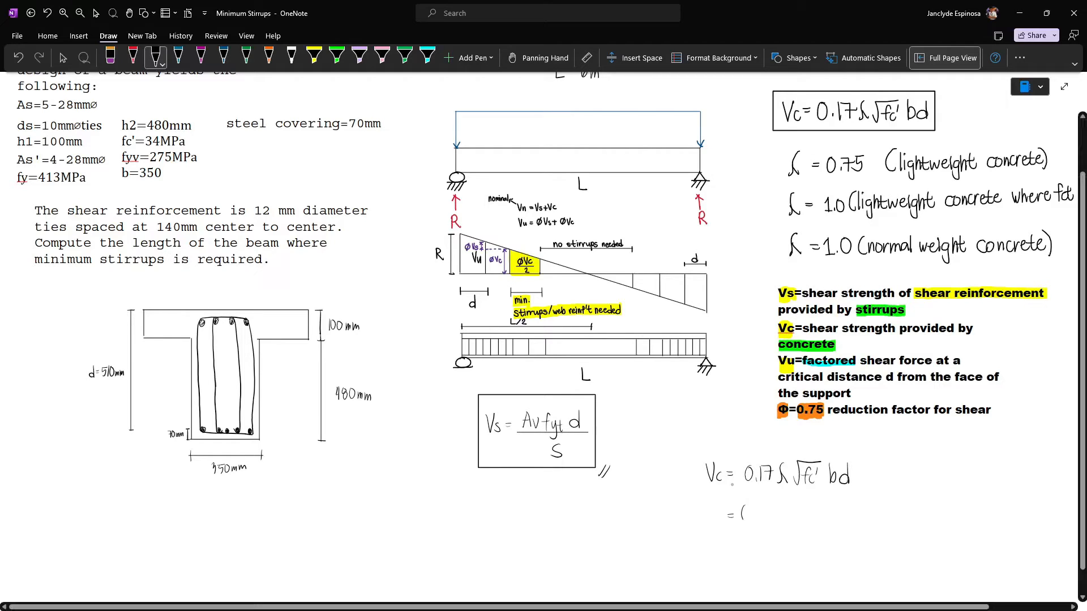
text(0.17)
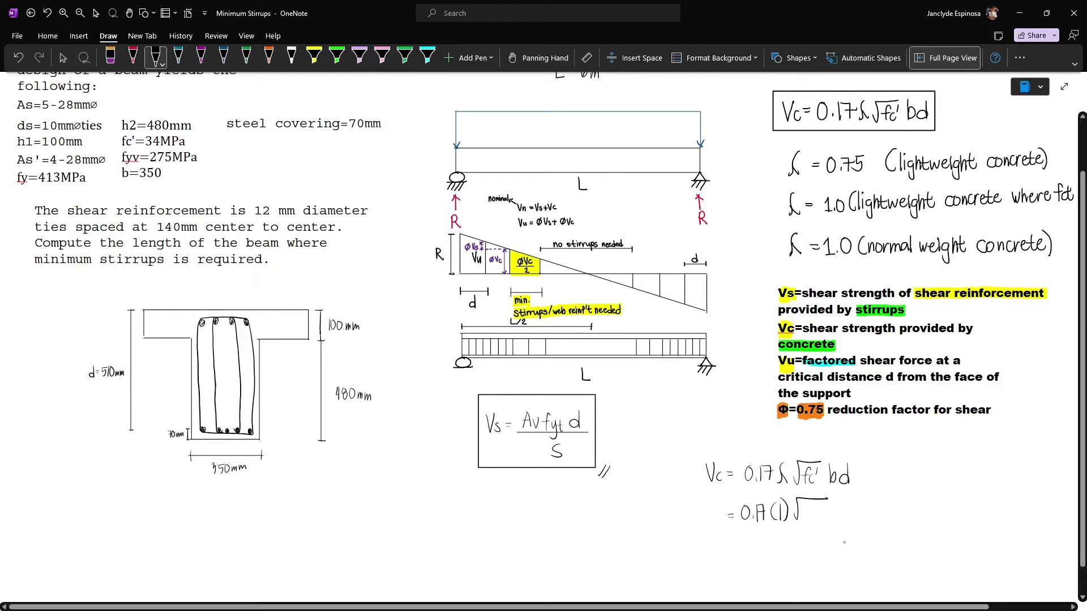
text(34)
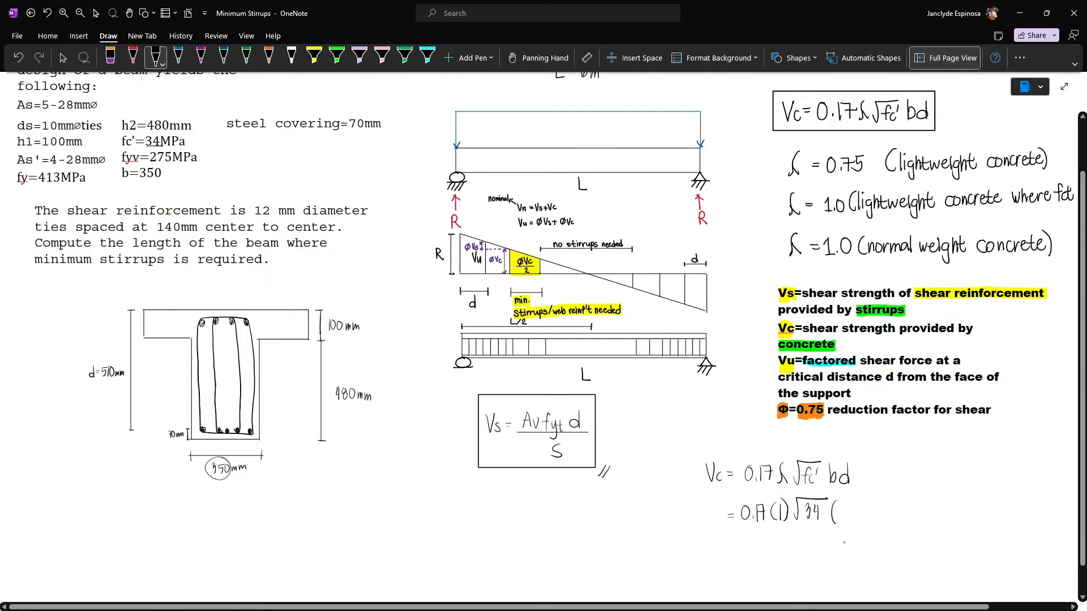
text((350)(510)
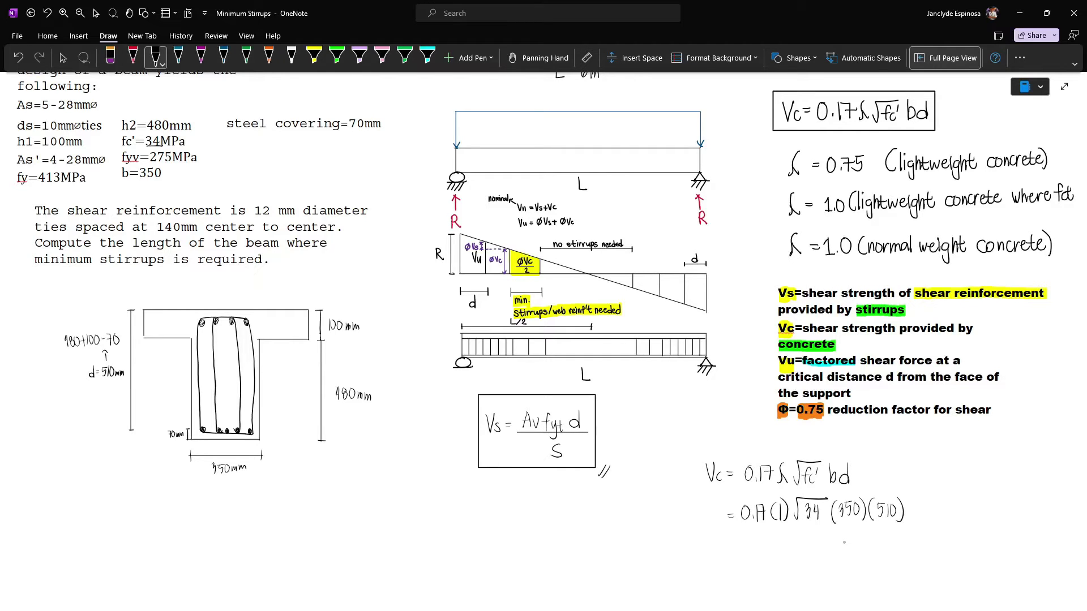
click(732, 541)
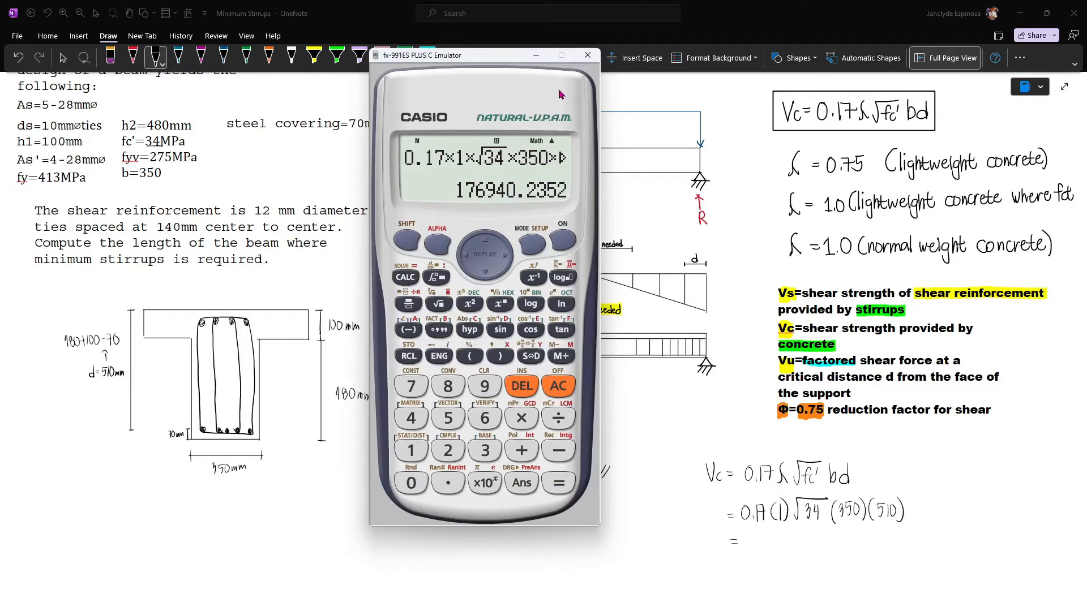
click(587, 55)
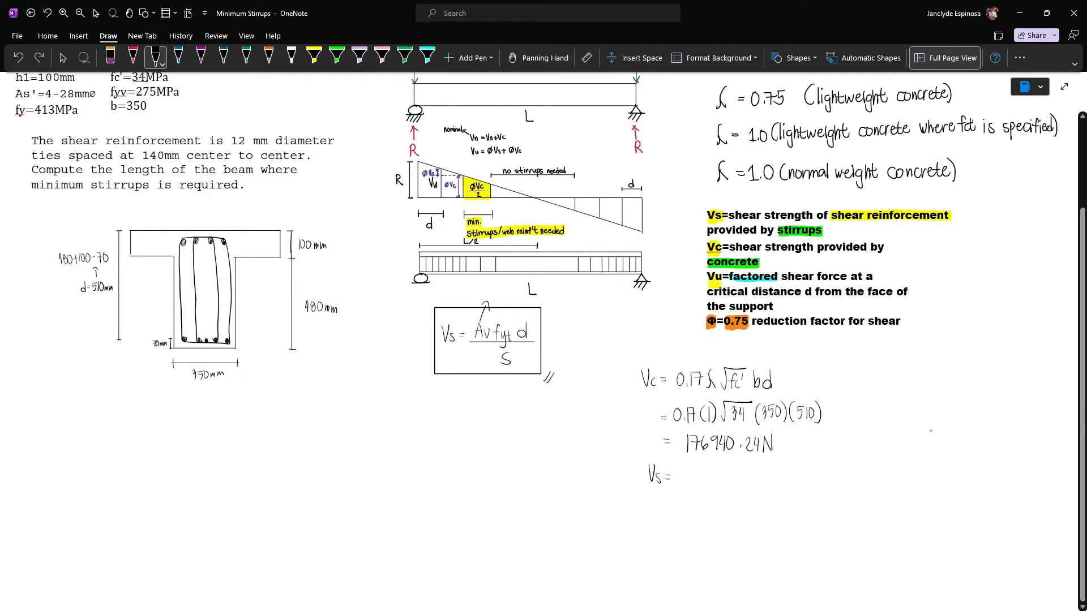
Write Vs = 4[π/4(12²)](275)(510)/140 and evaluate the numerator on the calculator
scroll(down, 3)
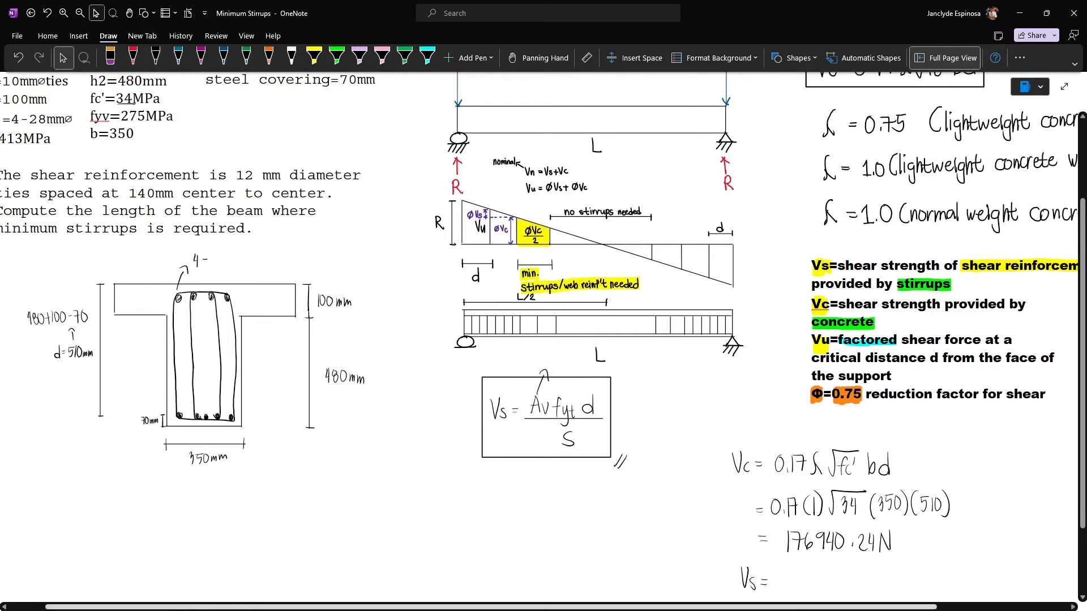
scroll(up, 3)
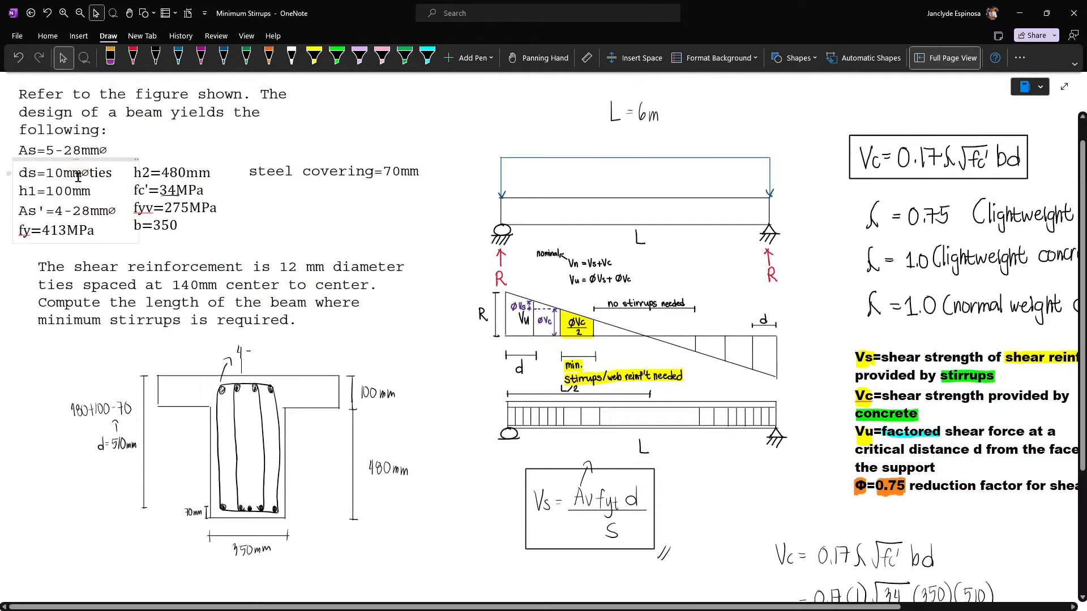
click(155, 56)
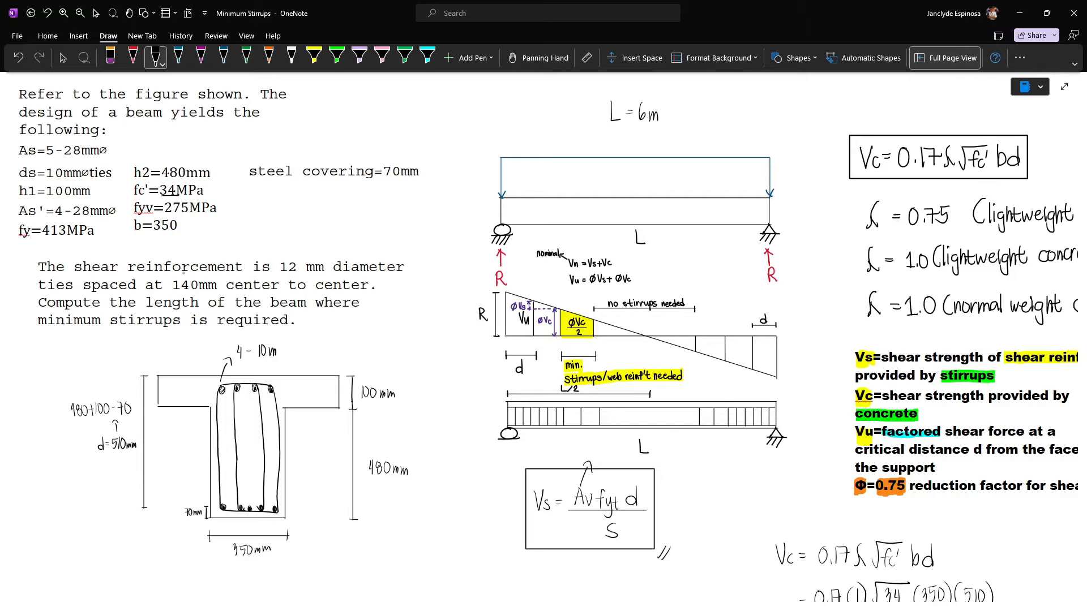
scroll(down, 3)
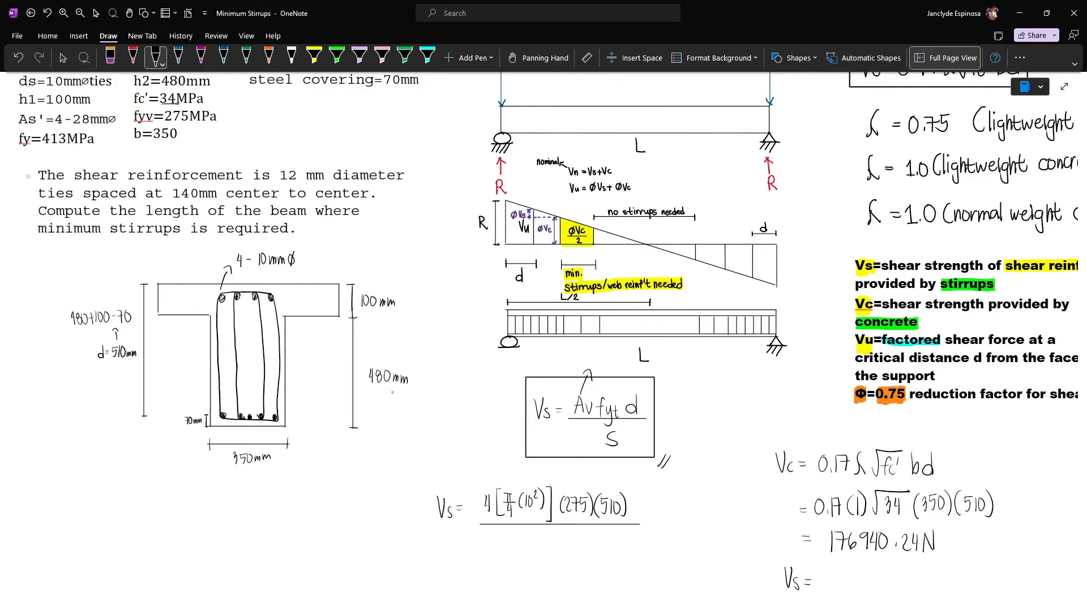
scroll(up, 3)
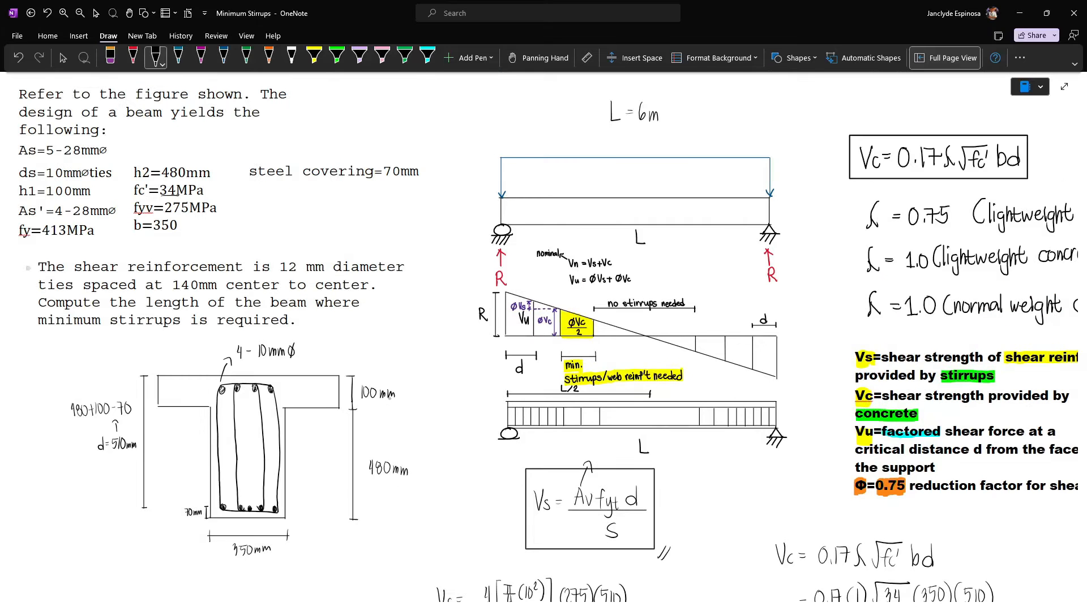
scroll(down, 3)
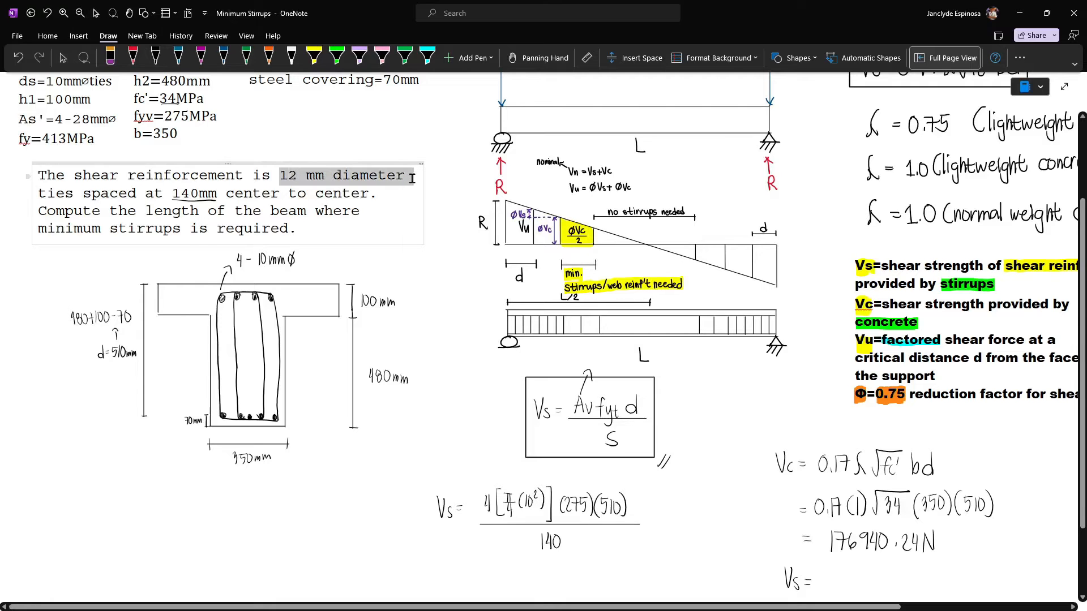
scroll(up, 3)
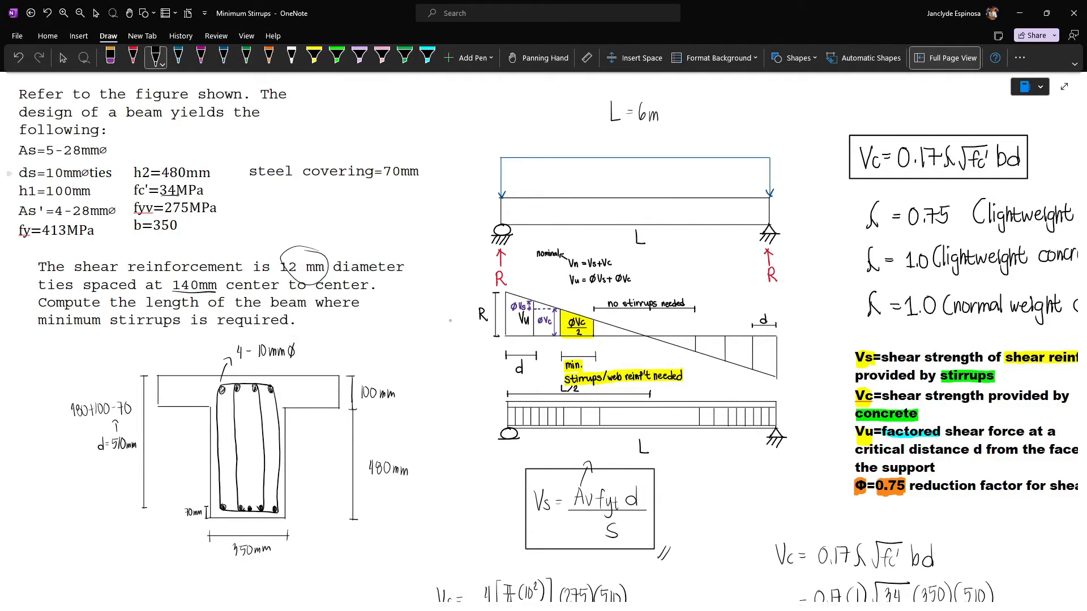
scroll(down, 3)
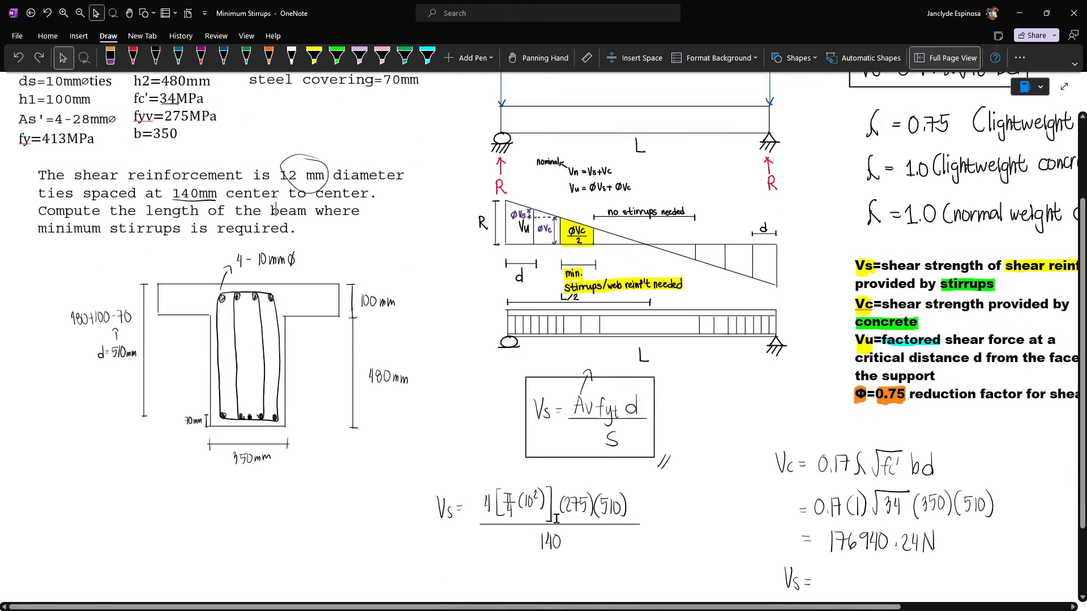
scroll(down, 3)
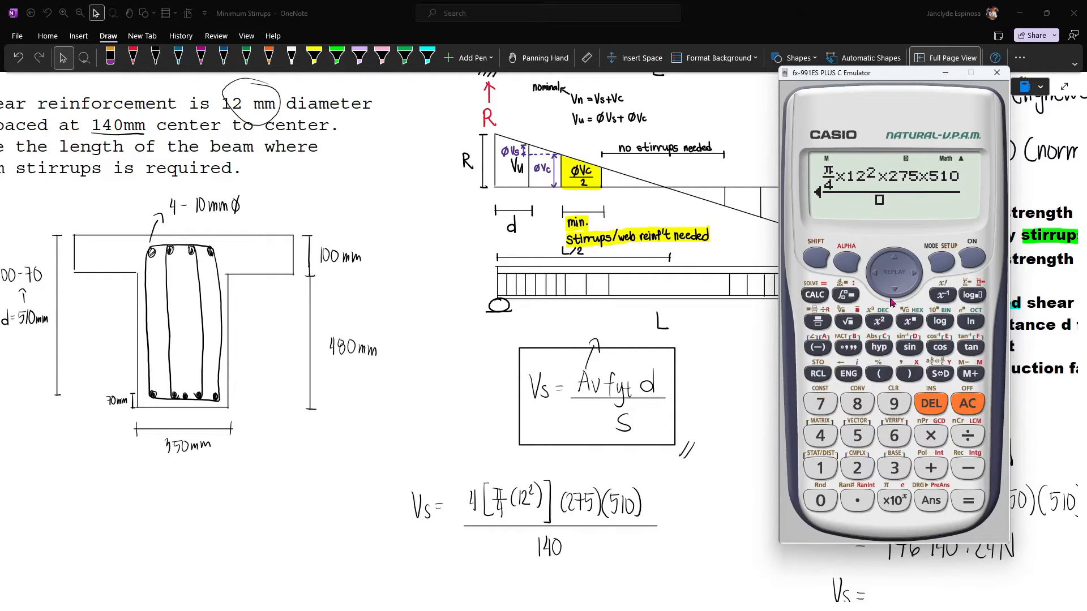
click(967, 500)
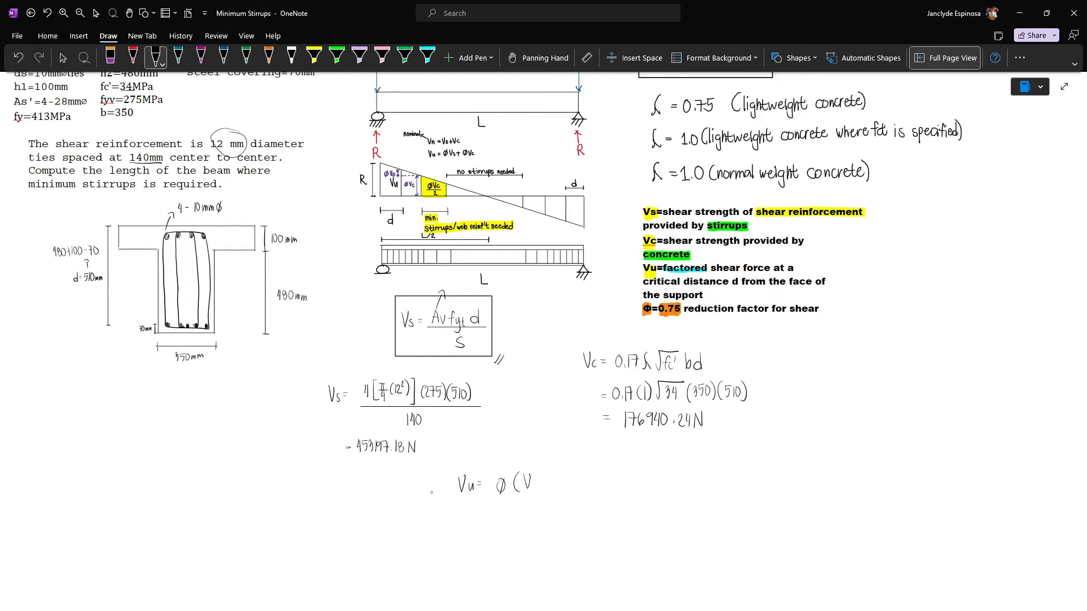
Record Vs = 453197.18 N, write Vu = 0.75(Vs + Vc), and label 472603 and 132705
text(Vs+ Vc))
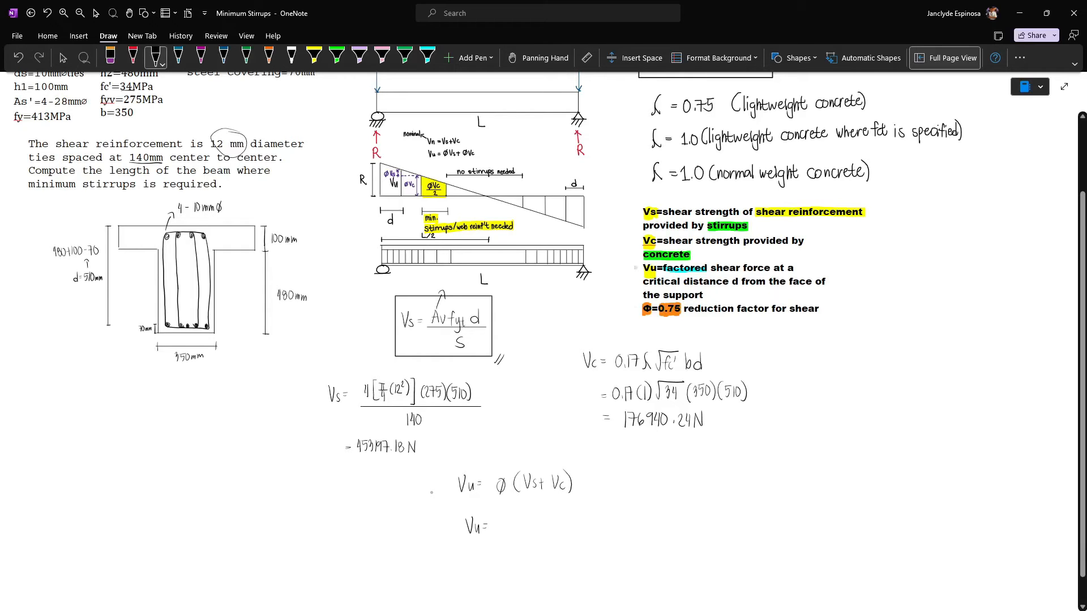
text(0.75[453197.18 +)
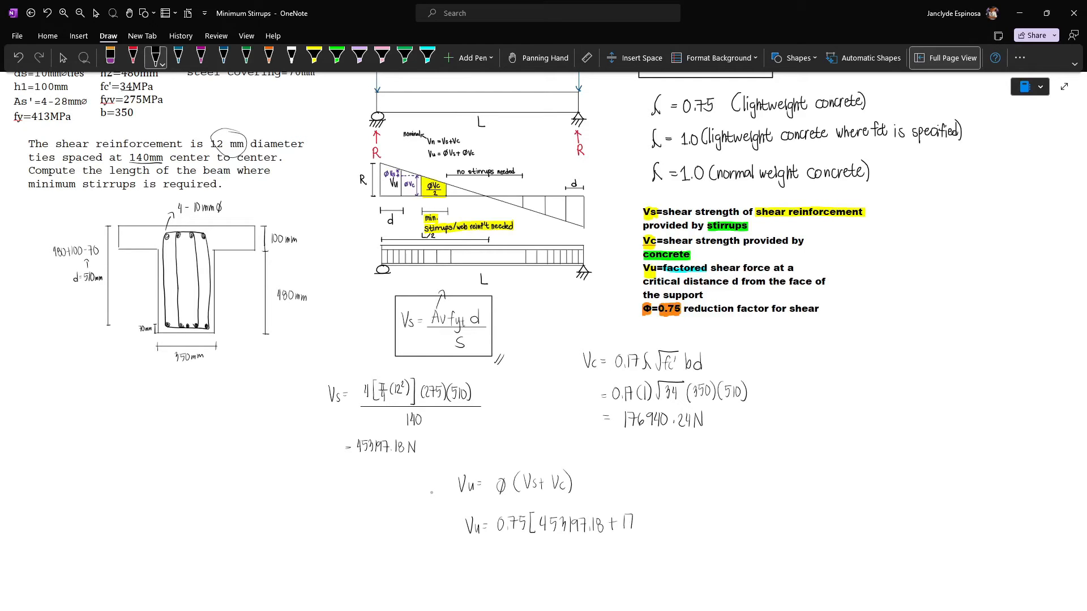
text(176940.24)
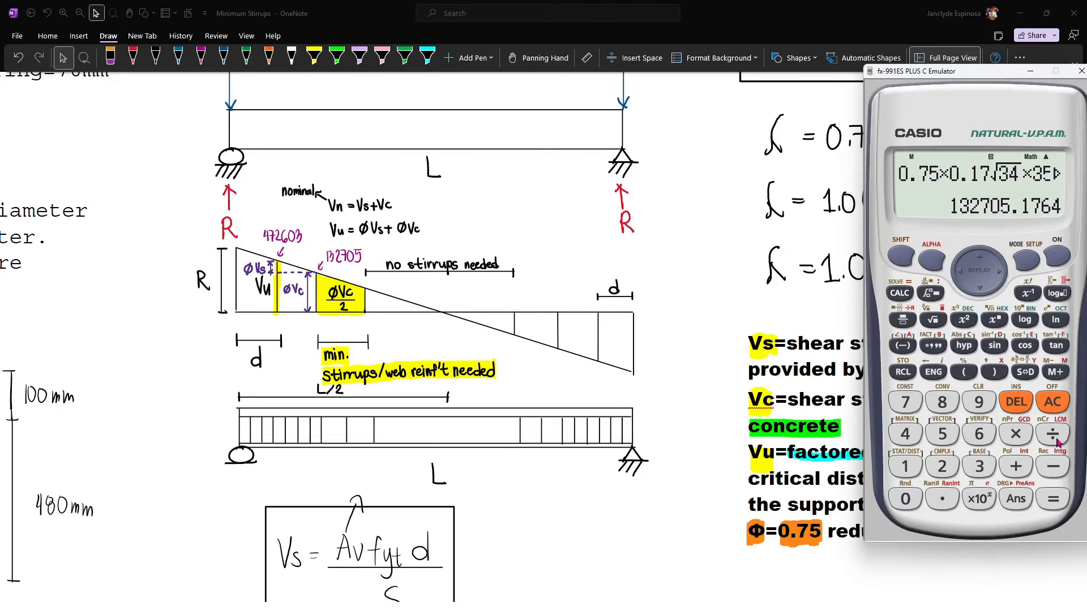
Write φVc/2 = 66352.5, then label 0.51 m, 3 m and L = 6 m
click(1052, 433)
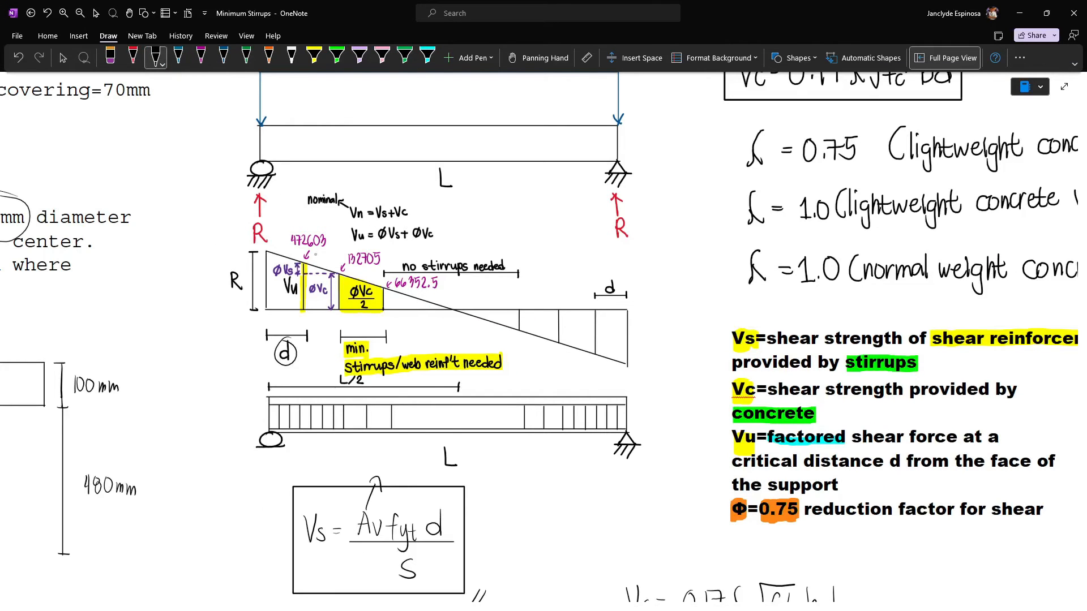
click(284, 326)
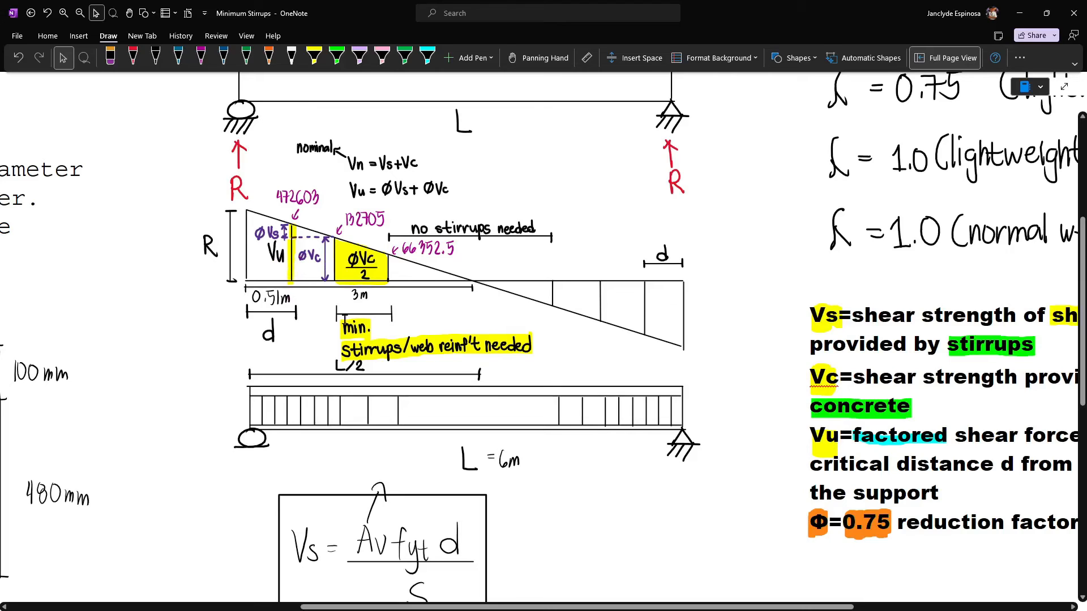
Label d1 and write 472603/(3−0.51) = 132705/d1, checking it on the calculator
click(155, 56)
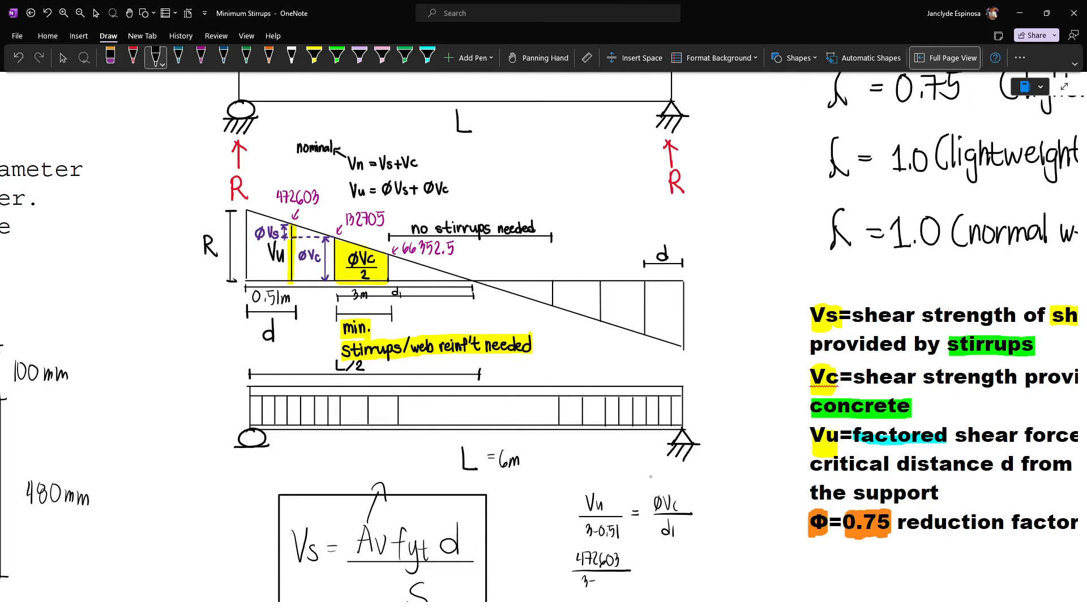
text(-0.51 =)
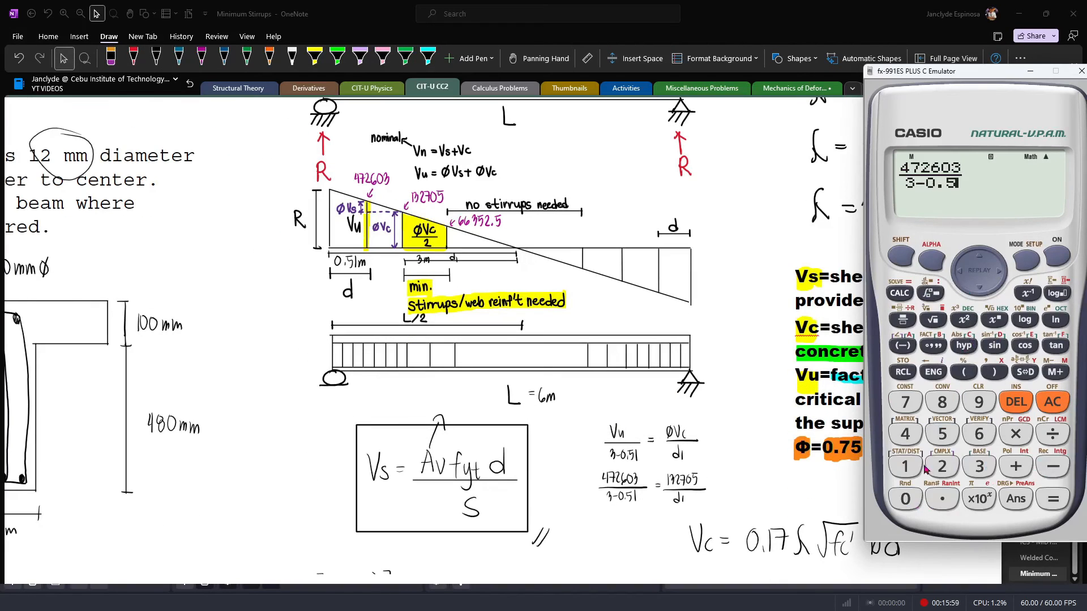
click(1052, 498)
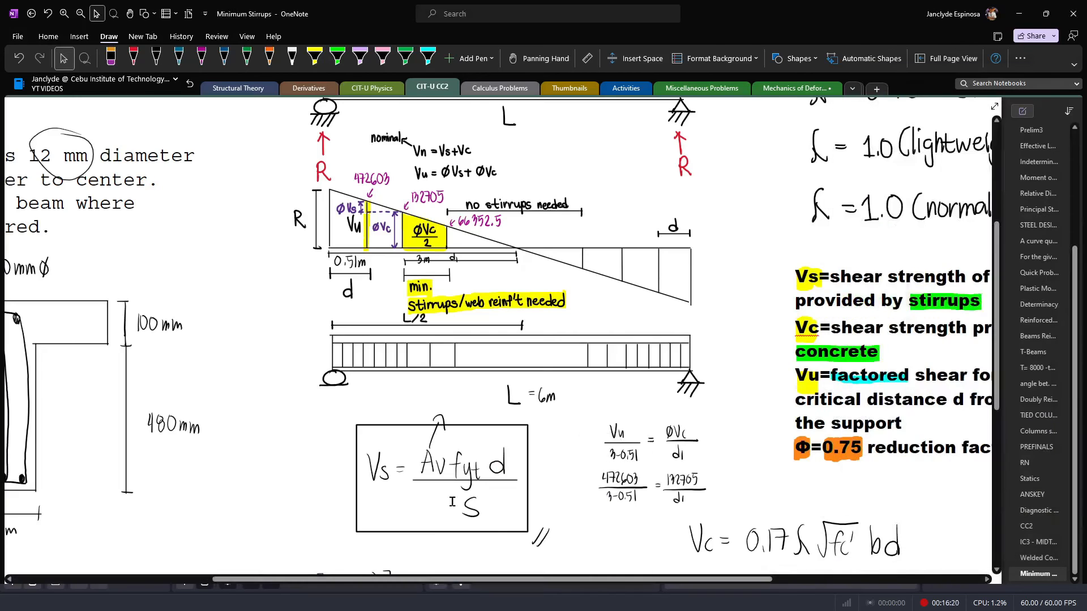
scroll(down, 3)
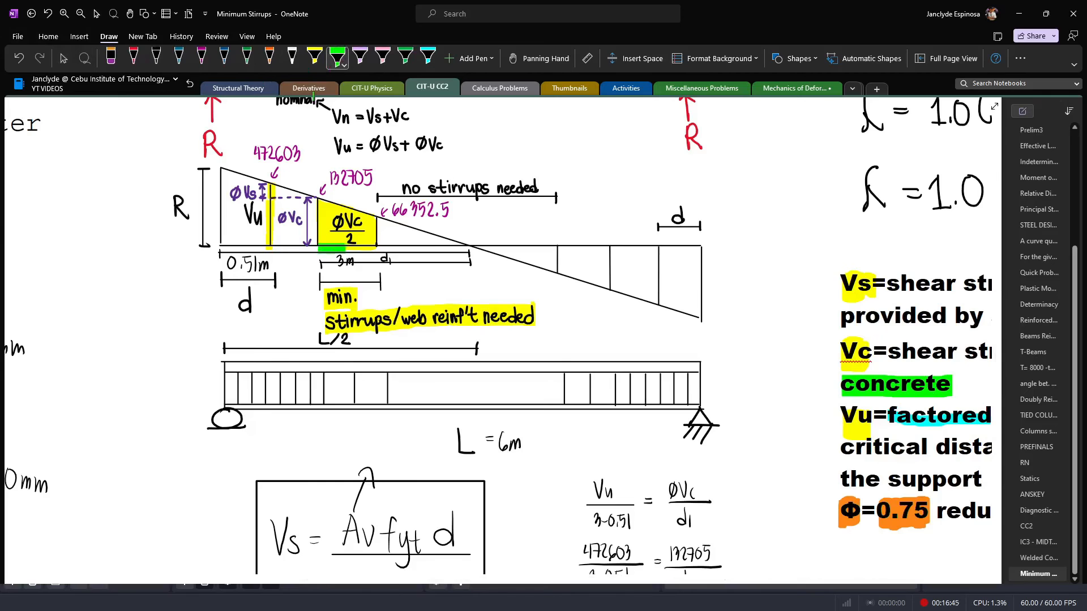
Write d1 = 0.7 with two 0.35 m labels and highlight the right-support zone yellow
scroll(down, 3)
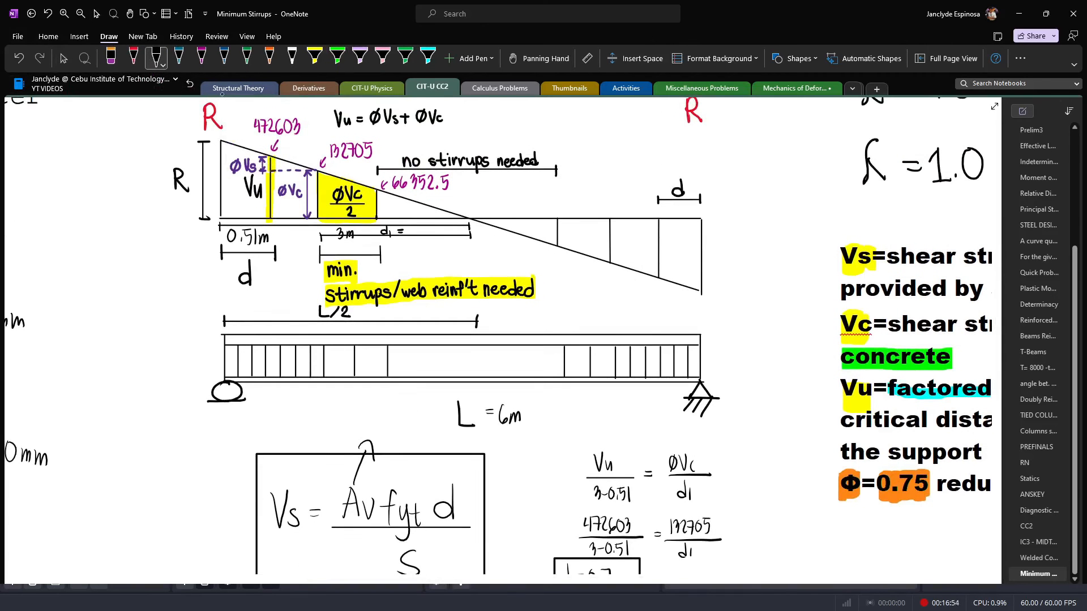
text(0.7)
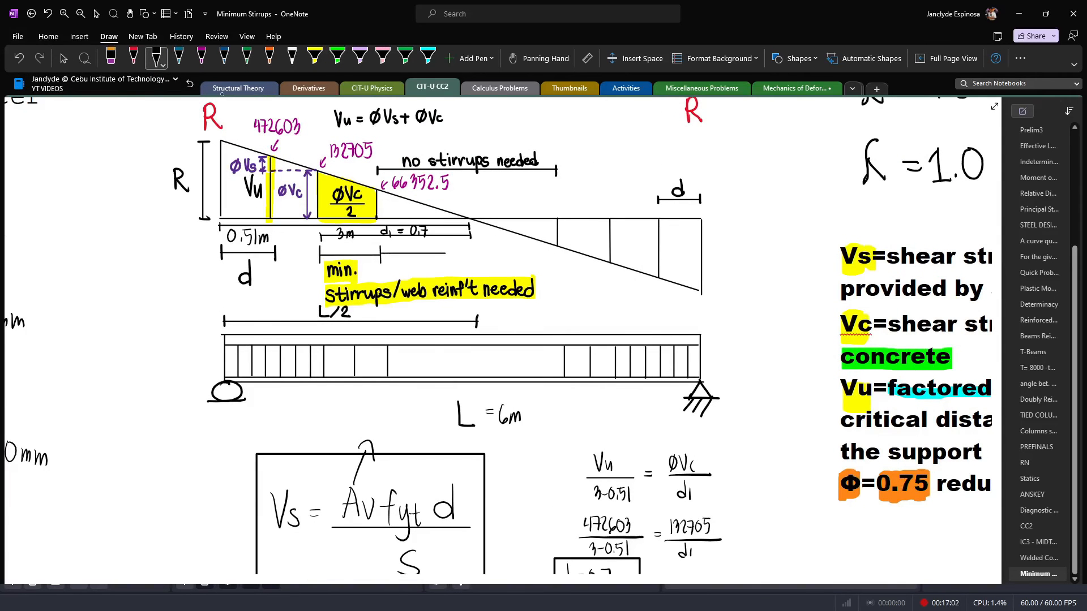
click(416, 249)
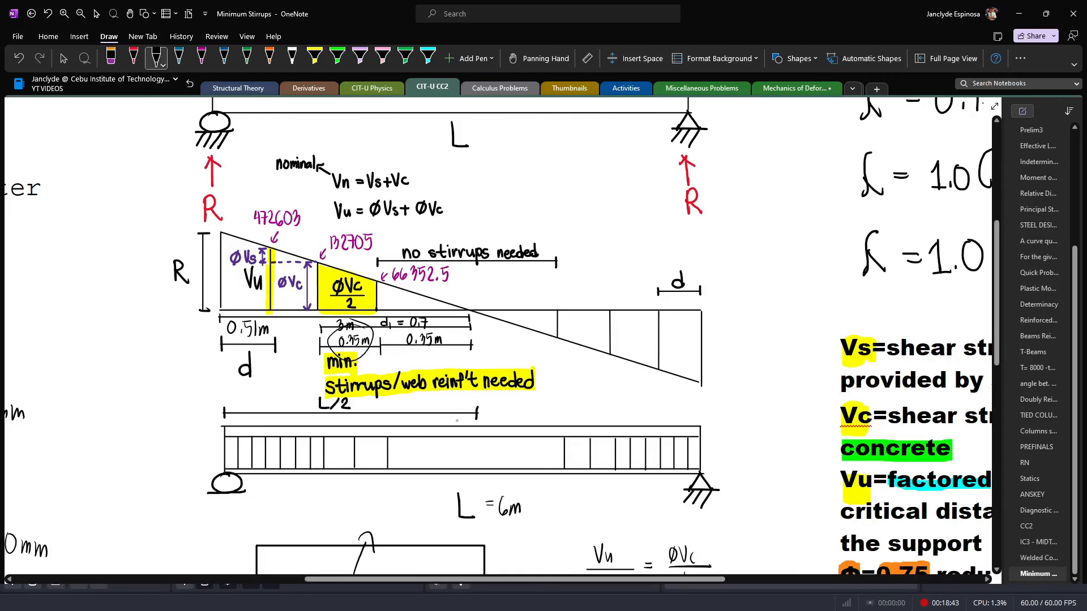
click(313, 56)
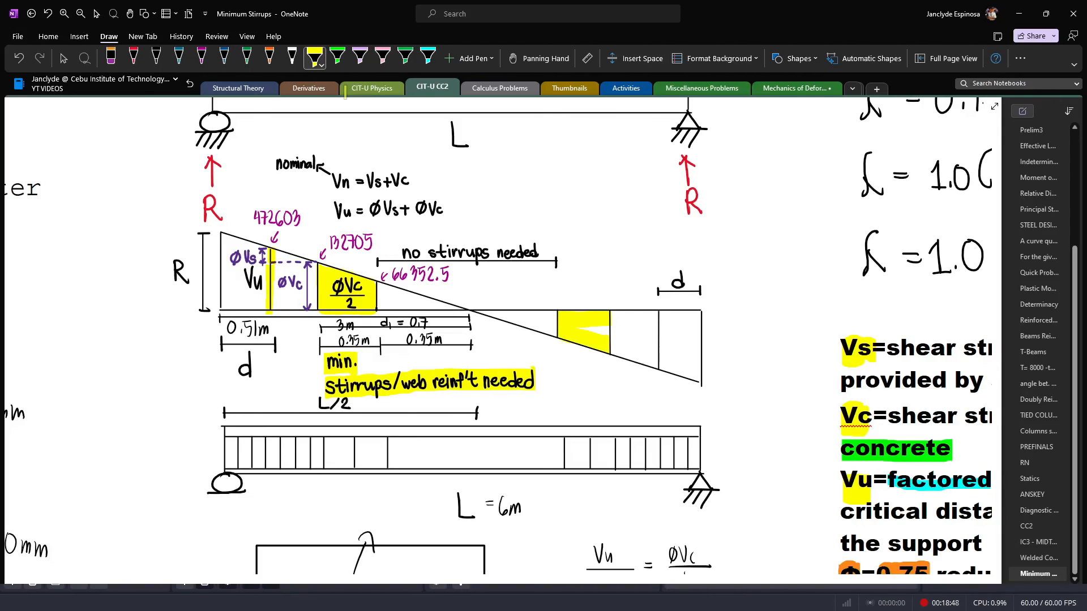